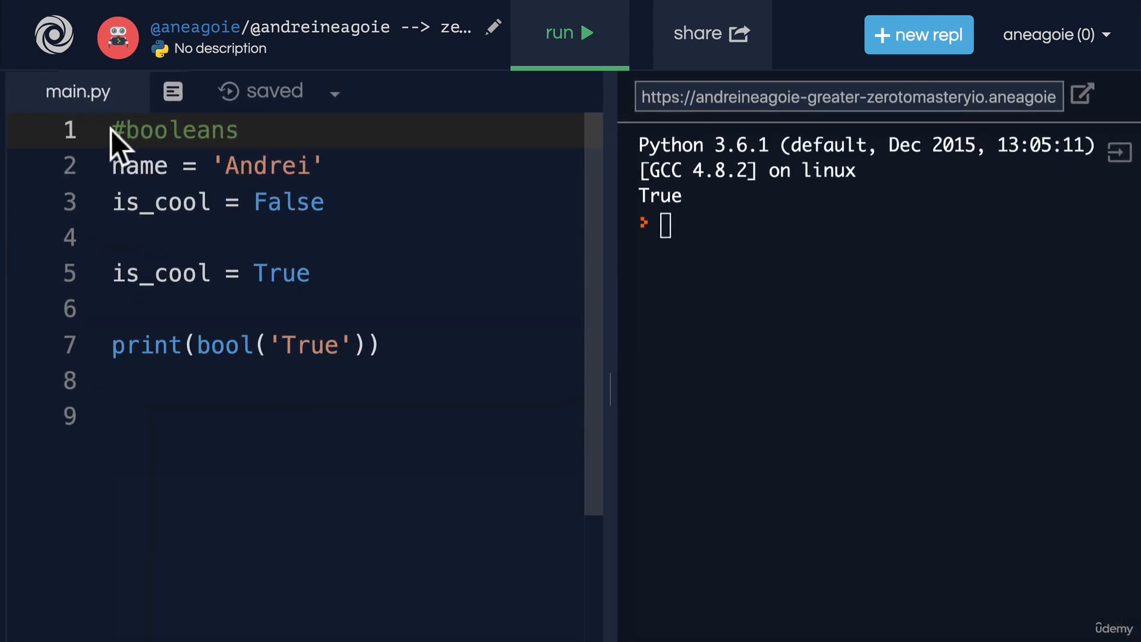
- Fix the header comment to read '# booleans' with a space after the hash
{"action": "left_click", "coordinate": [196, 165]}
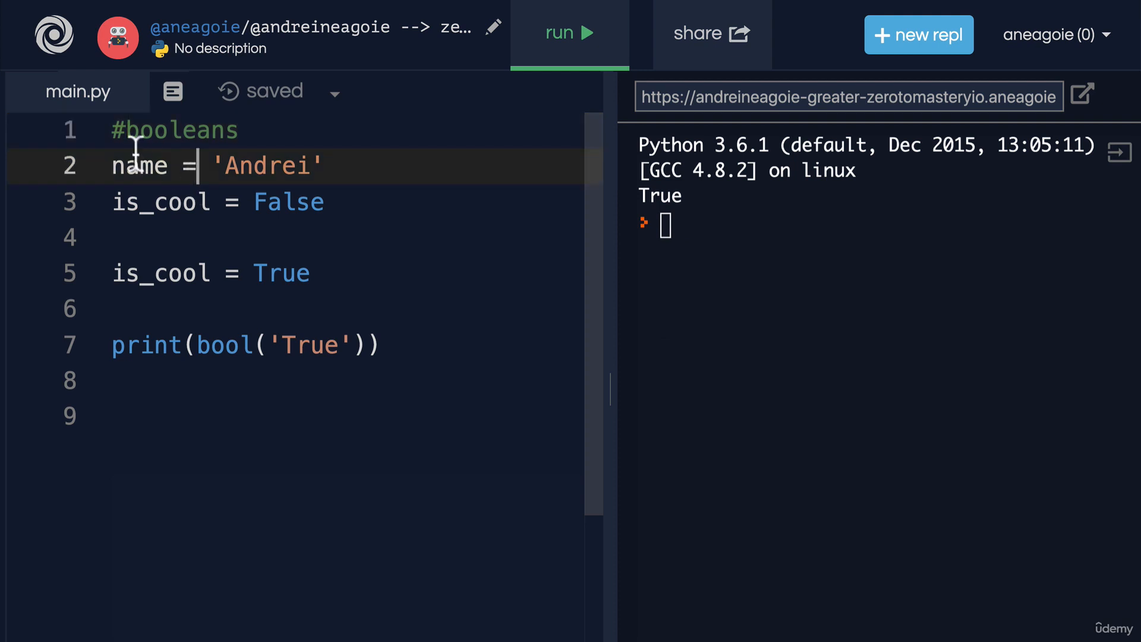
{"action": "double_click", "coordinate": [175, 130]}
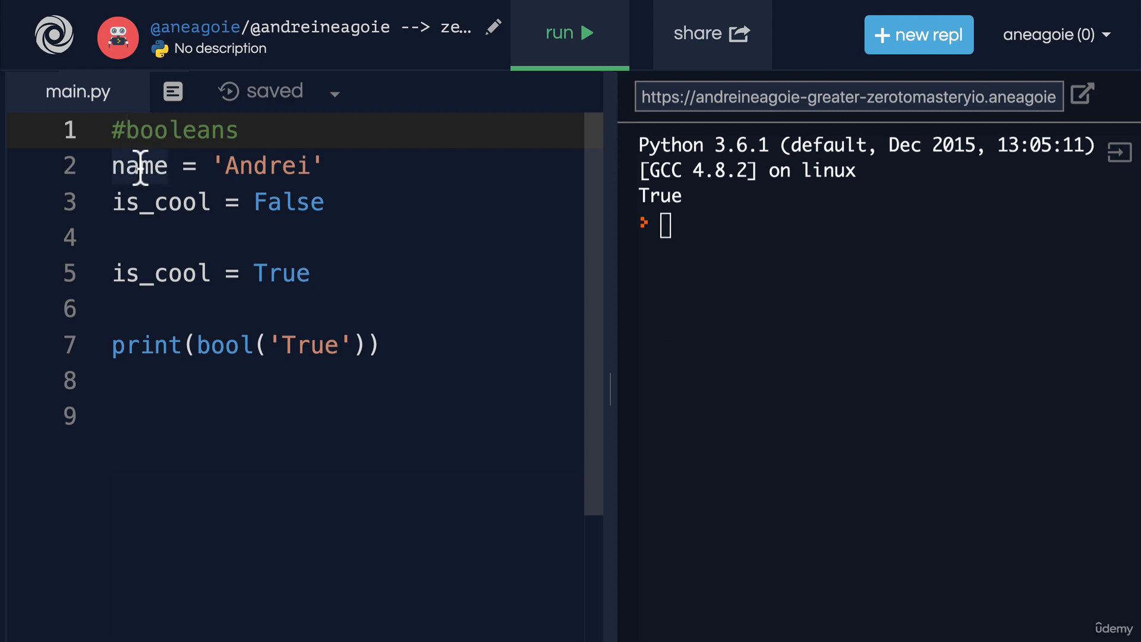
{"action": "mouse_move", "coordinate": [109, 129]}
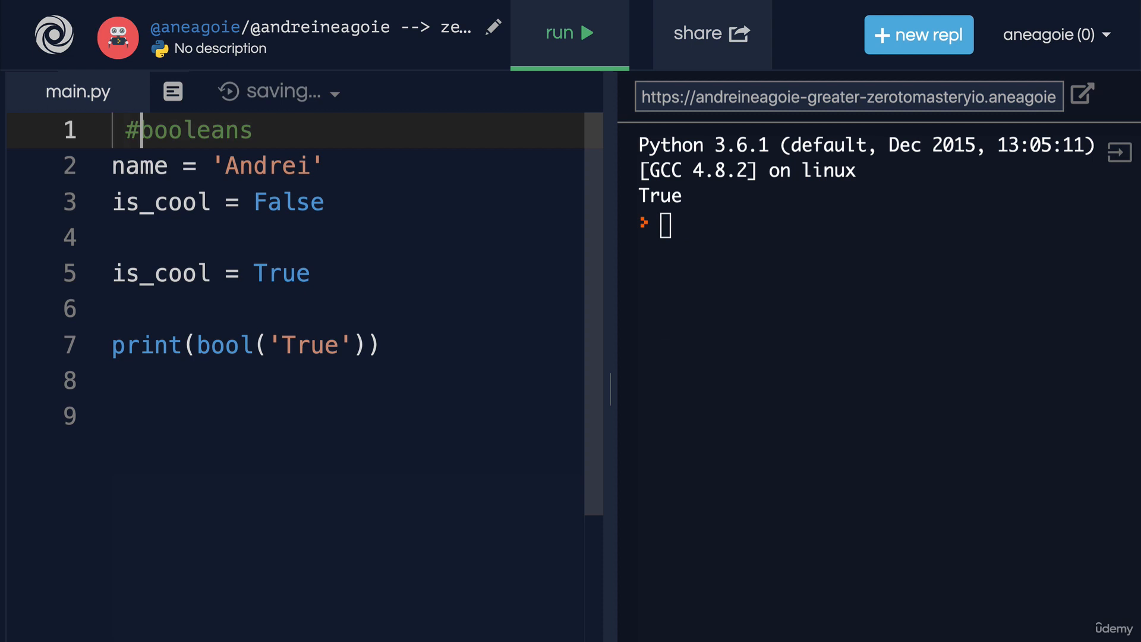
{"action": "key", "text": "BackSpace"}
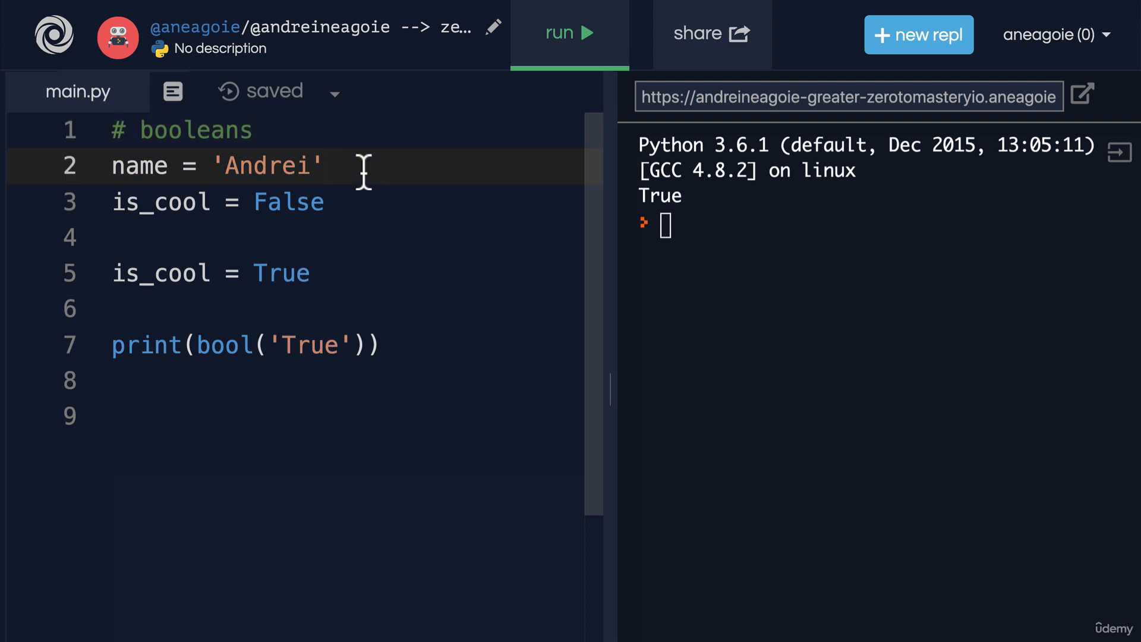
- Add the inline comment '# this assigns to a variable' after name = 'Andrei'
{"action": "type", "text": "#"}
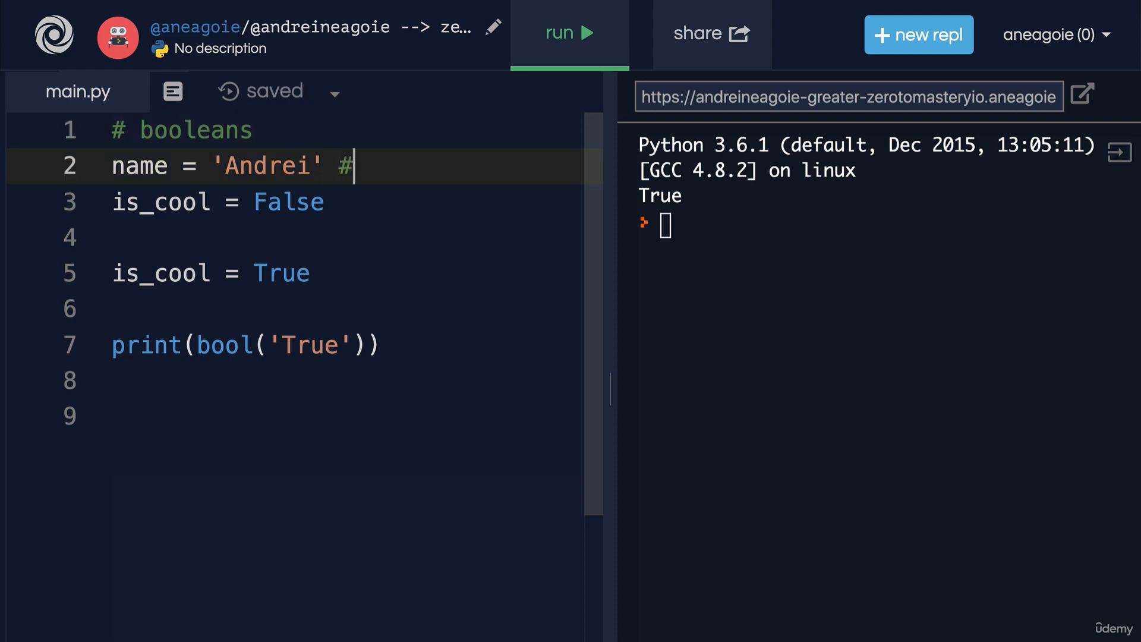
{"action": "type", "text": "this assigns"}
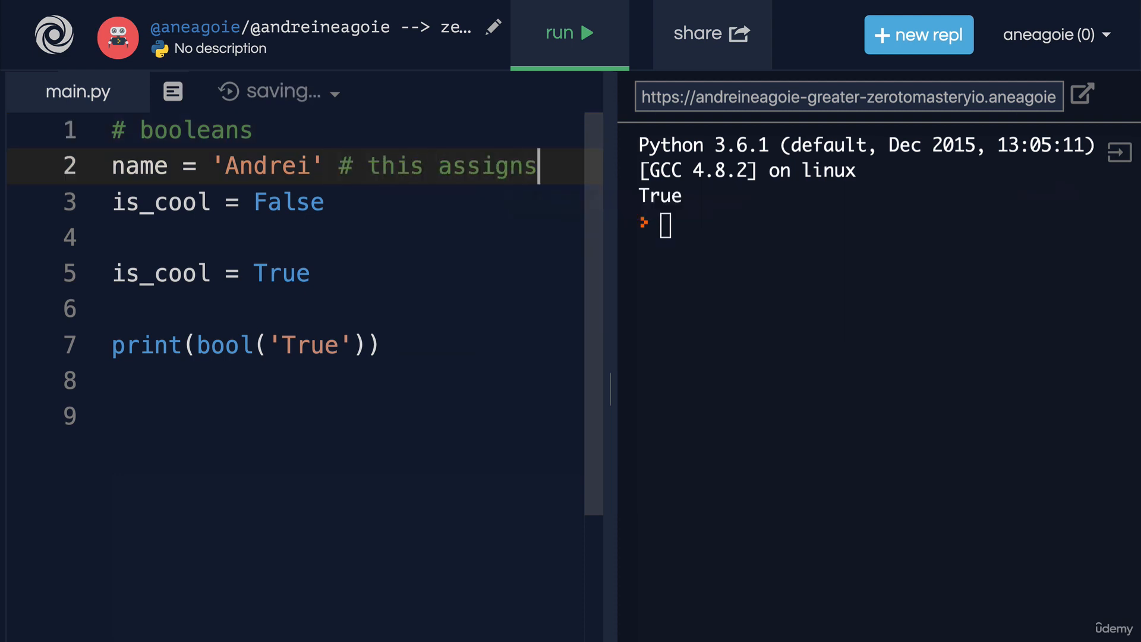
{"action": "type", "text": "to a va"}
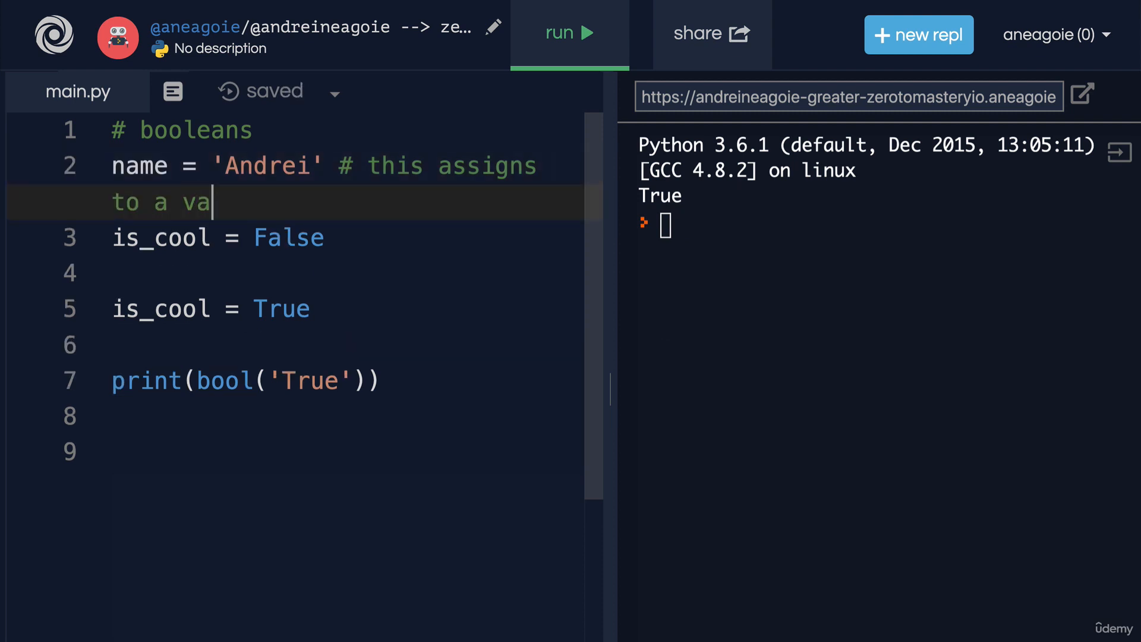
{"action": "type", "text": "riable"}
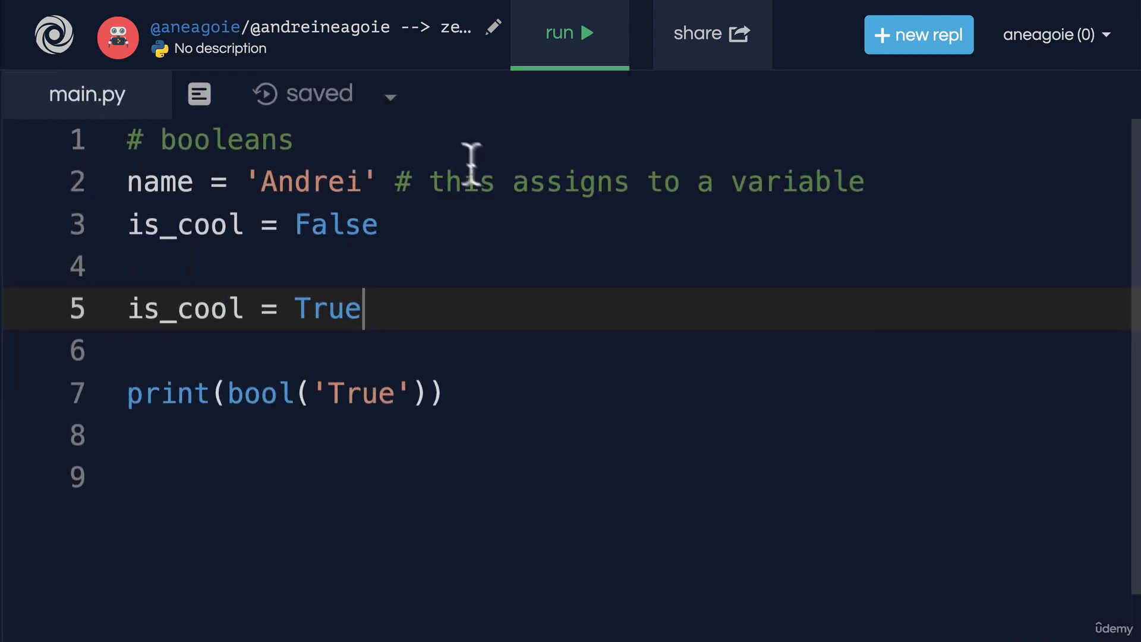
- Replace both comments with one top line '# assign name variable a value of Andrei string'
{"action": "left_click_drag", "start_coordinate": [397, 181], "coordinate": [867, 180]}
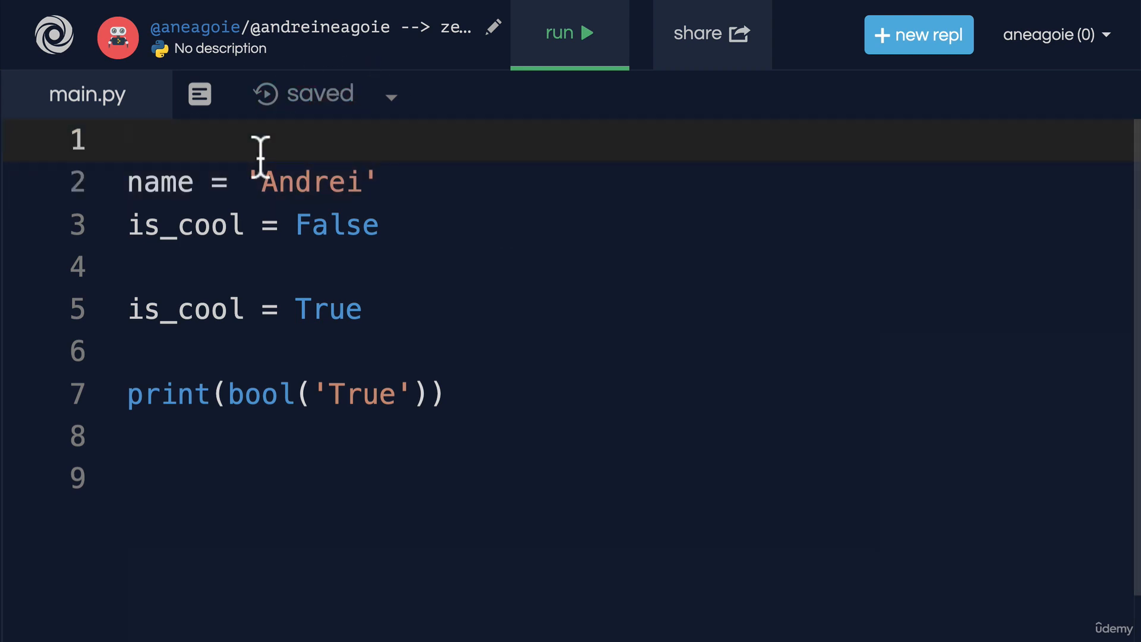
{"action": "type", "text": "# assigni"}
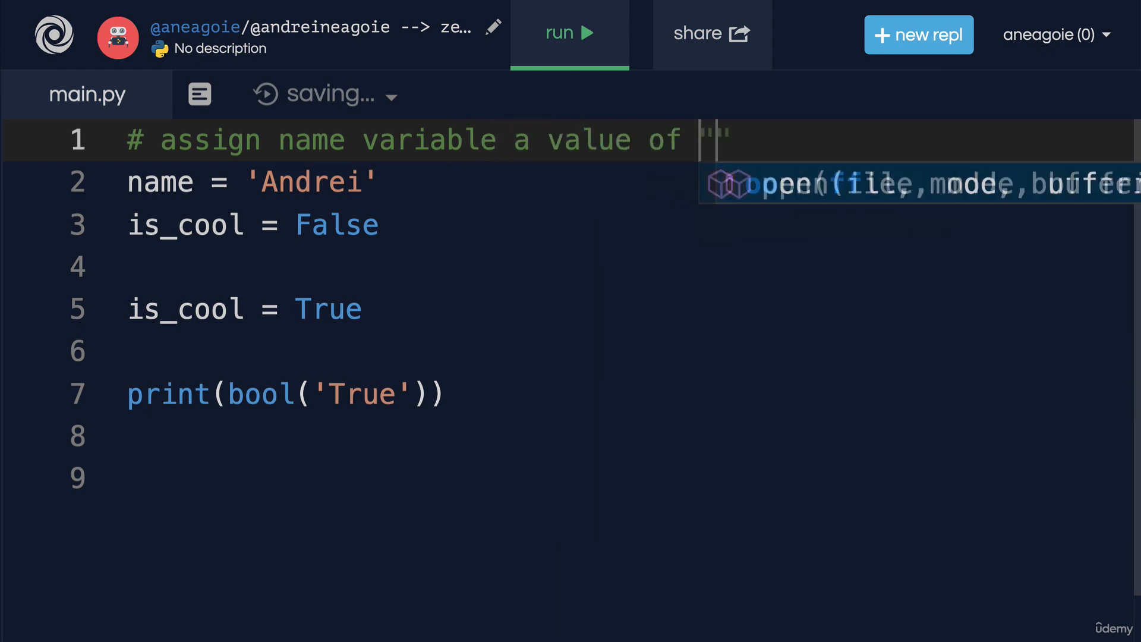
{"action": "type", "text": "Andrei string"}
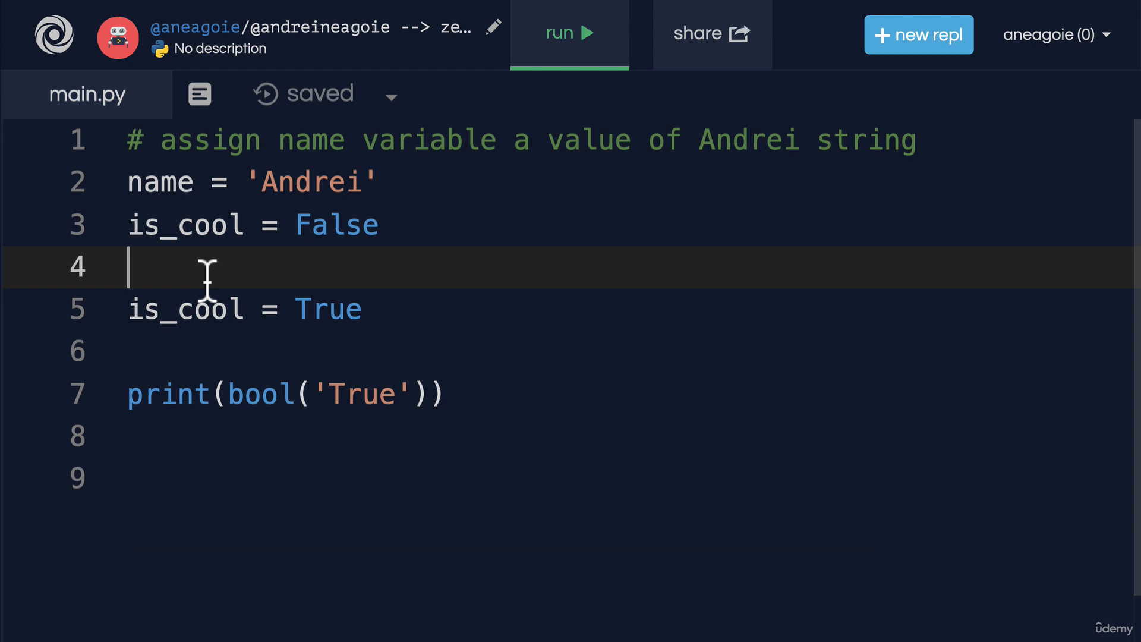
- Select the name variable and its Andrei value, then move to the top comment
{"action": "double_click", "coordinate": [161, 182]}
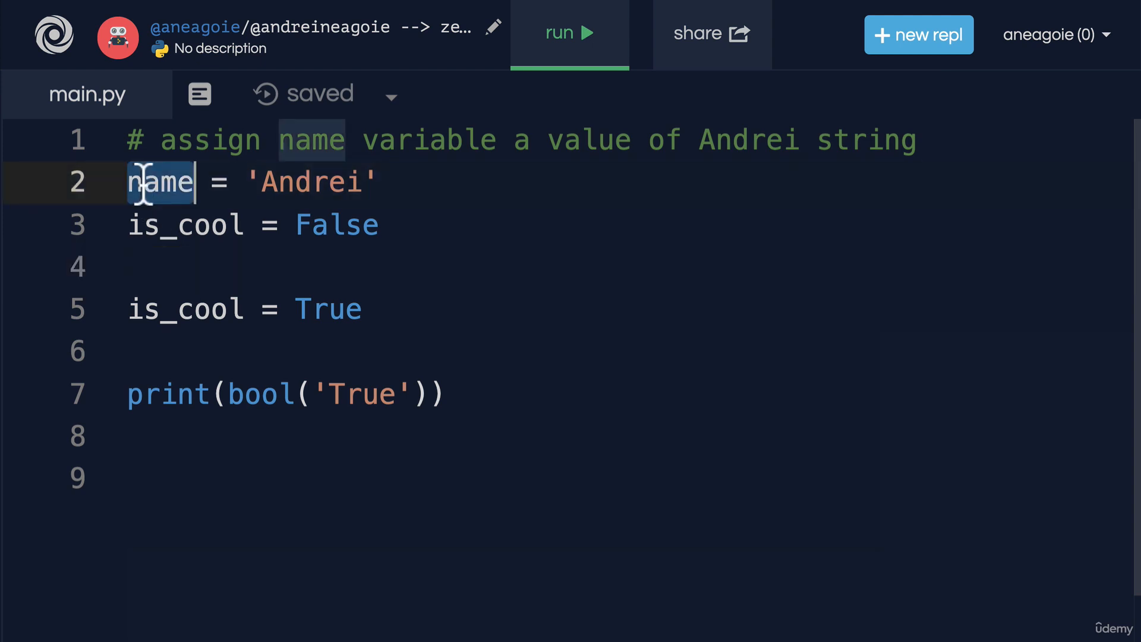
{"action": "double_click", "coordinate": [314, 182]}
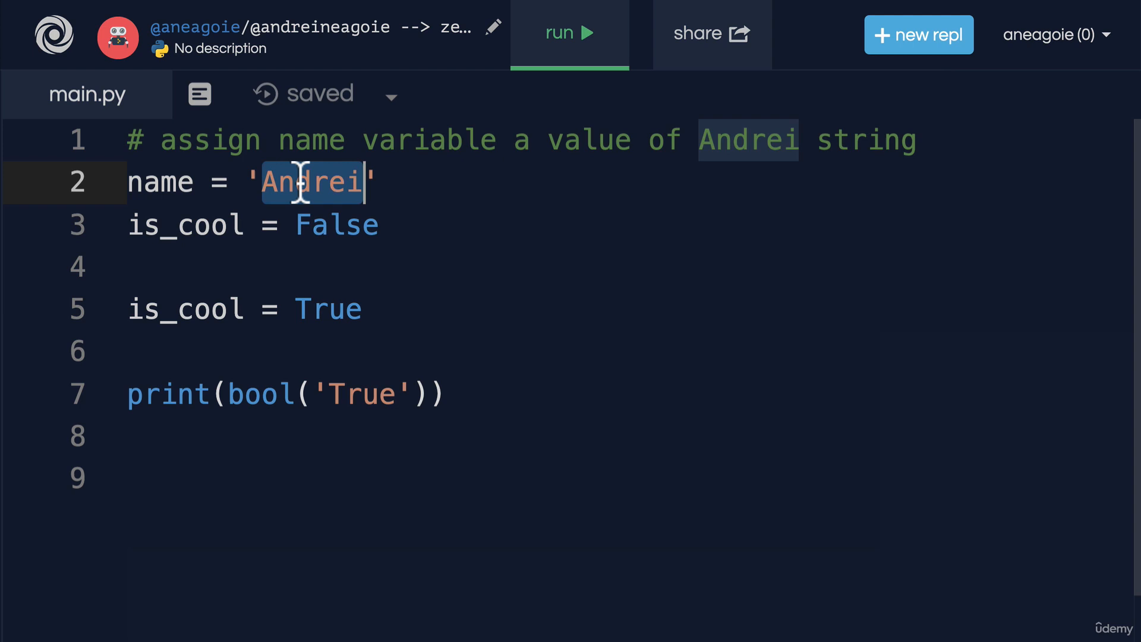
{"action": "double_click", "coordinate": [161, 182]}
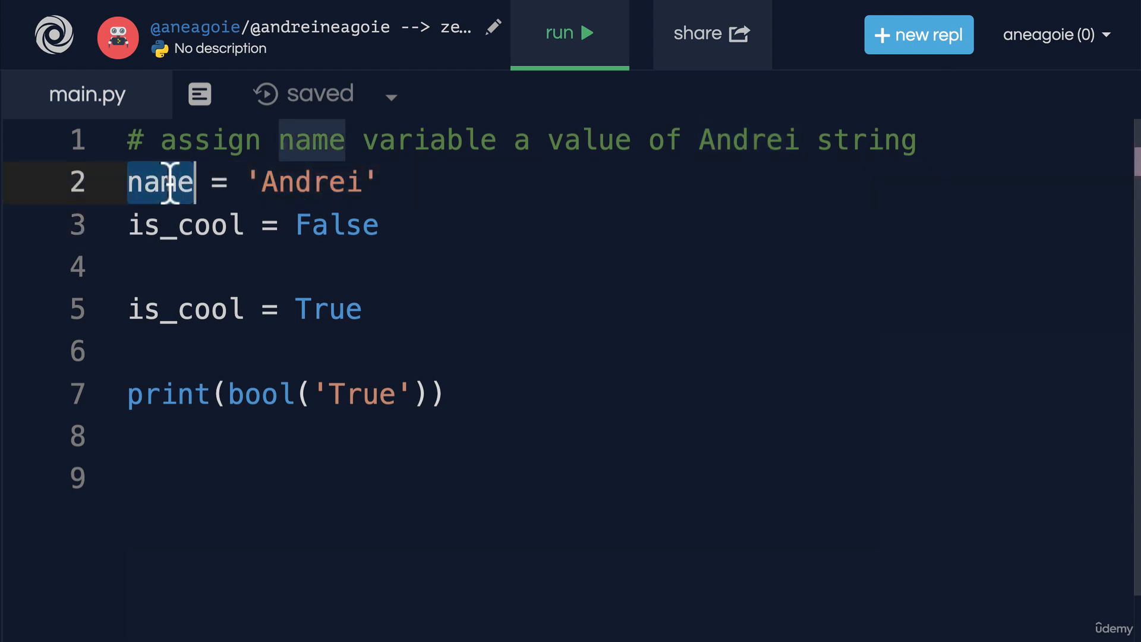
{"action": "mouse_move", "coordinate": [764, 195]}
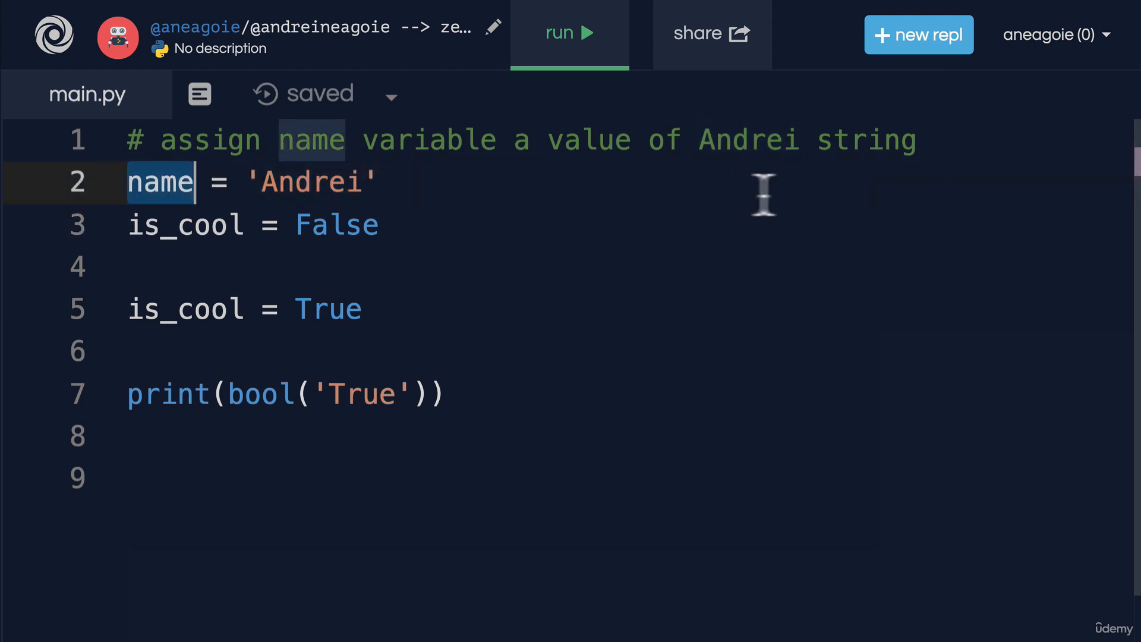
{"action": "left_click", "coordinate": [142, 139]}
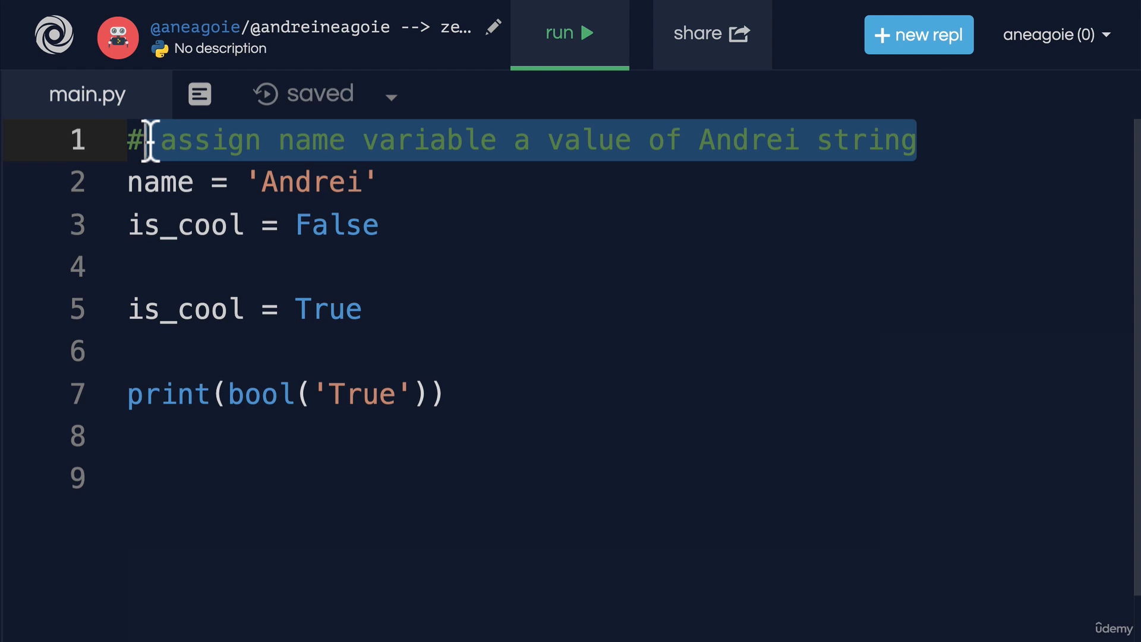
{"action": "mouse_move", "coordinate": [309, 140]}
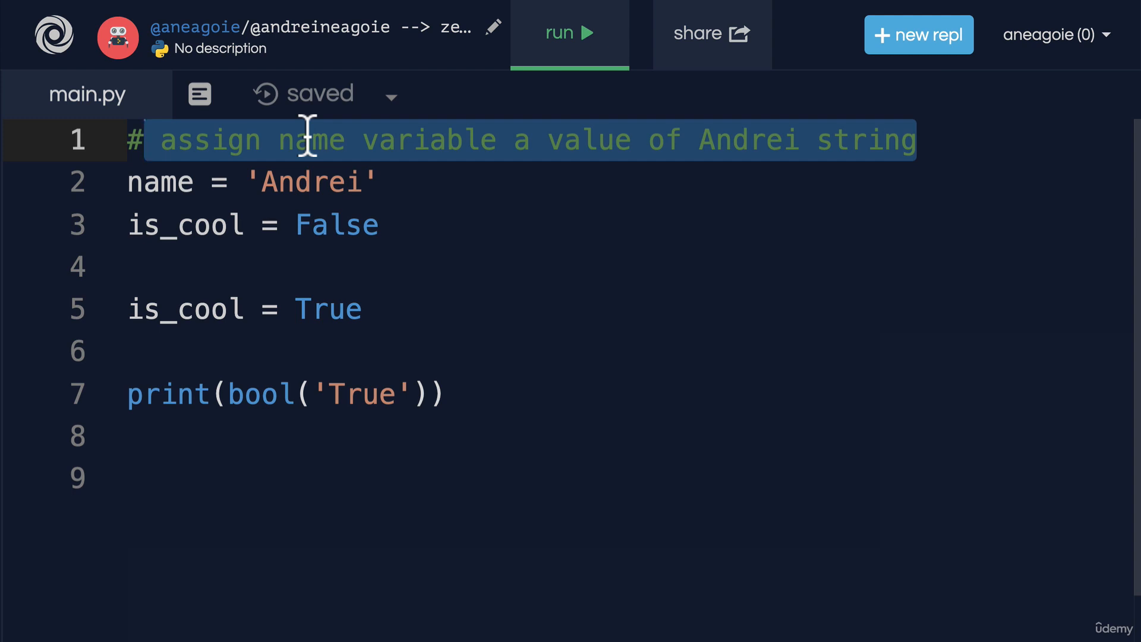
{"action": "mouse_move", "coordinate": [193, 182]}
{"action": "type", "text": "b"}
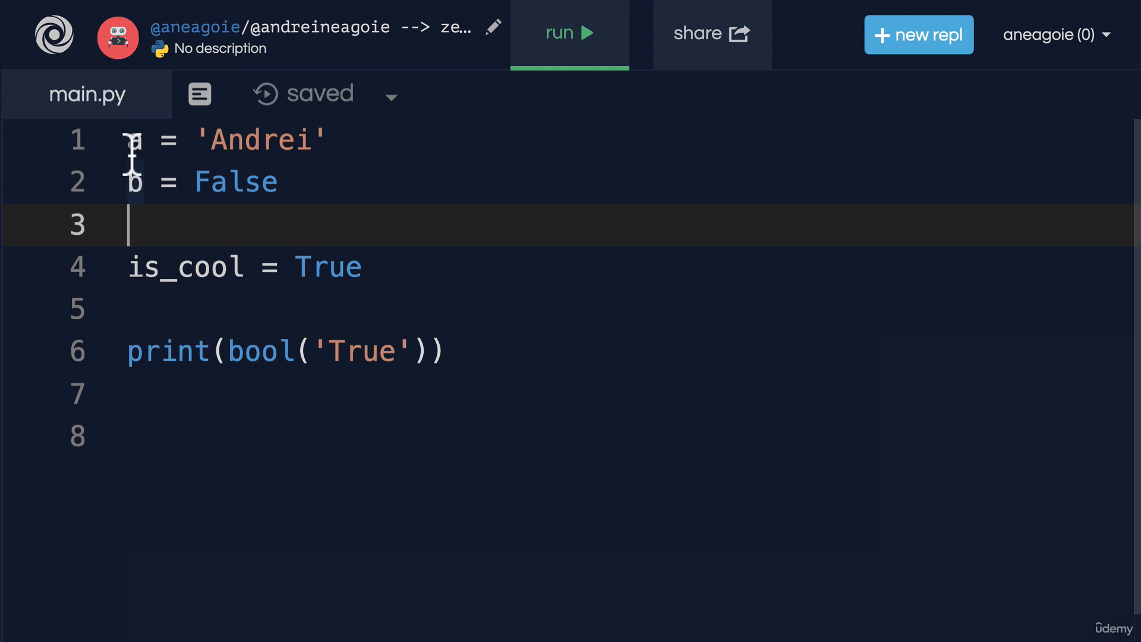
- Add the inline comment '#is cool flag' after the False assignment
{"action": "left_click_drag", "start_coordinate": [131, 141], "coordinate": [138, 182]}
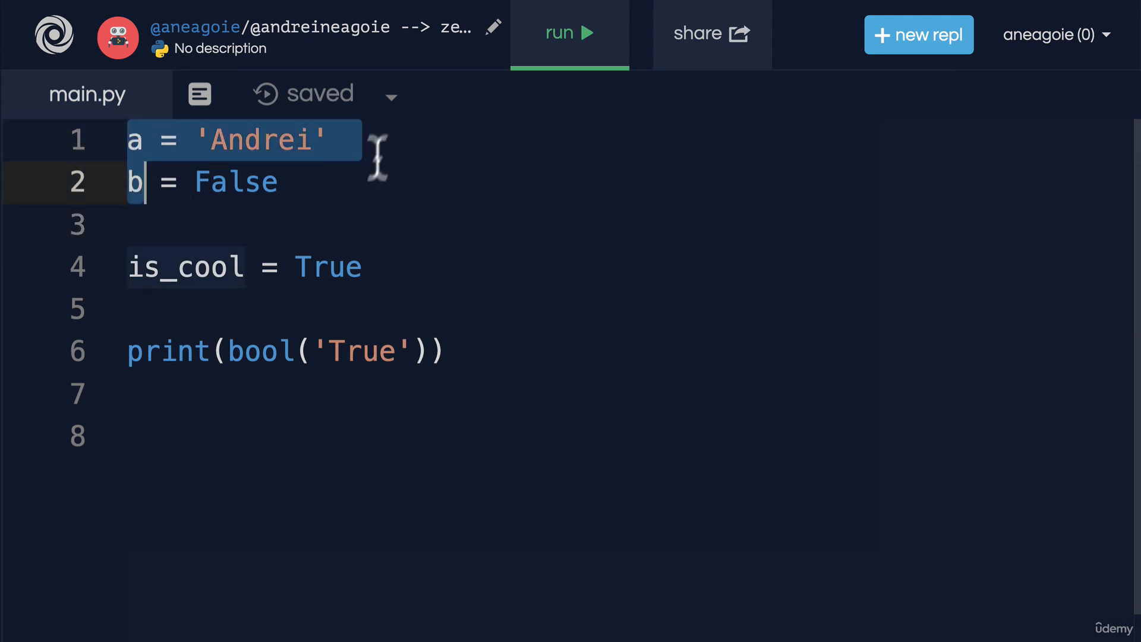
{"action": "type", "text": "#i"}
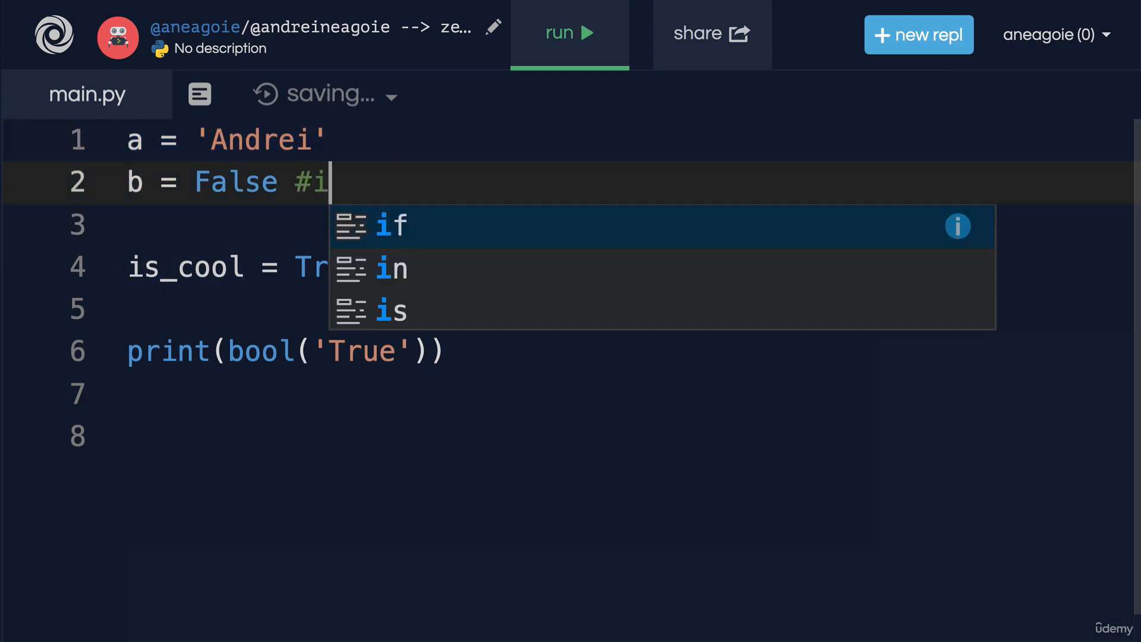
{"action": "type", "text": "s cool flag"}
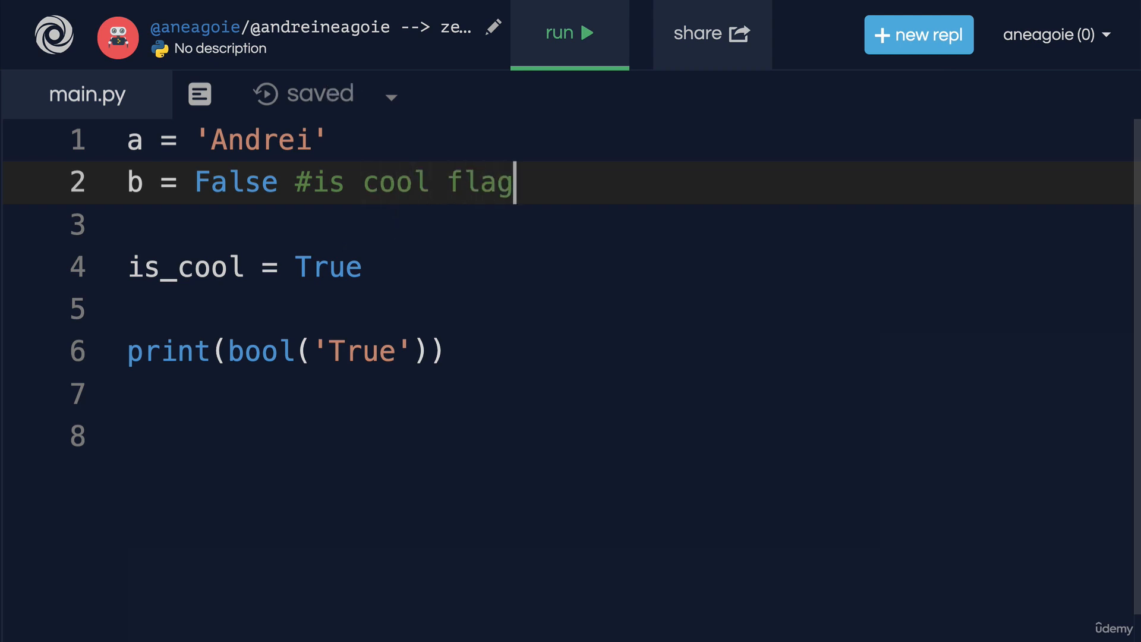
- Rename variable b back to is_cool, then select the printed True string
{"action": "double_click", "coordinate": [479, 182]}
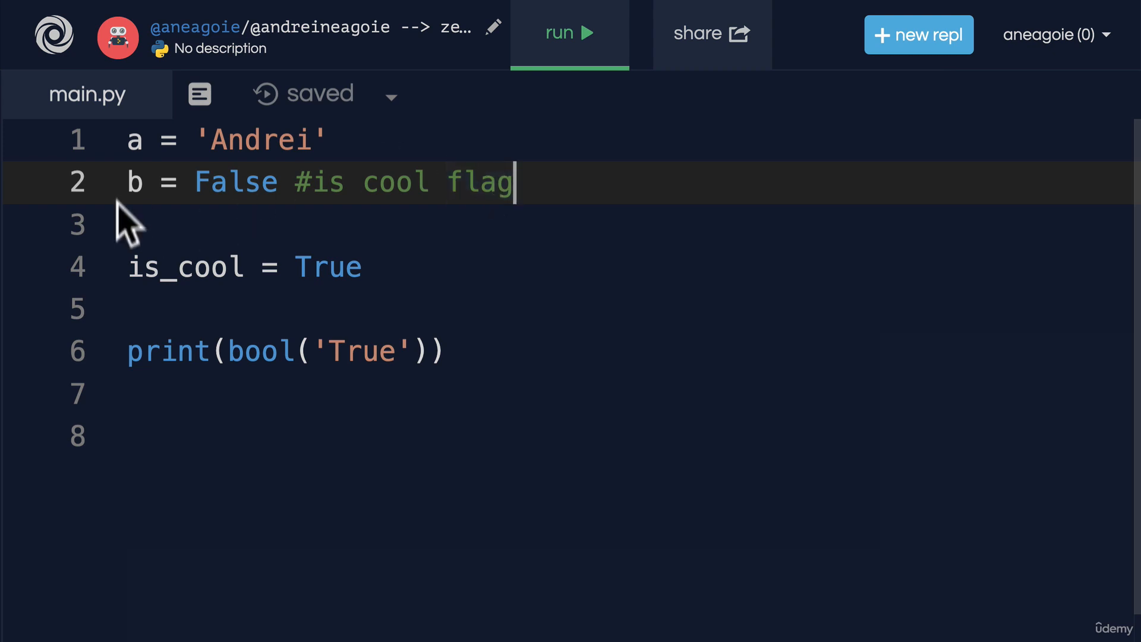
{"action": "mouse_move", "coordinate": [150, 182]}
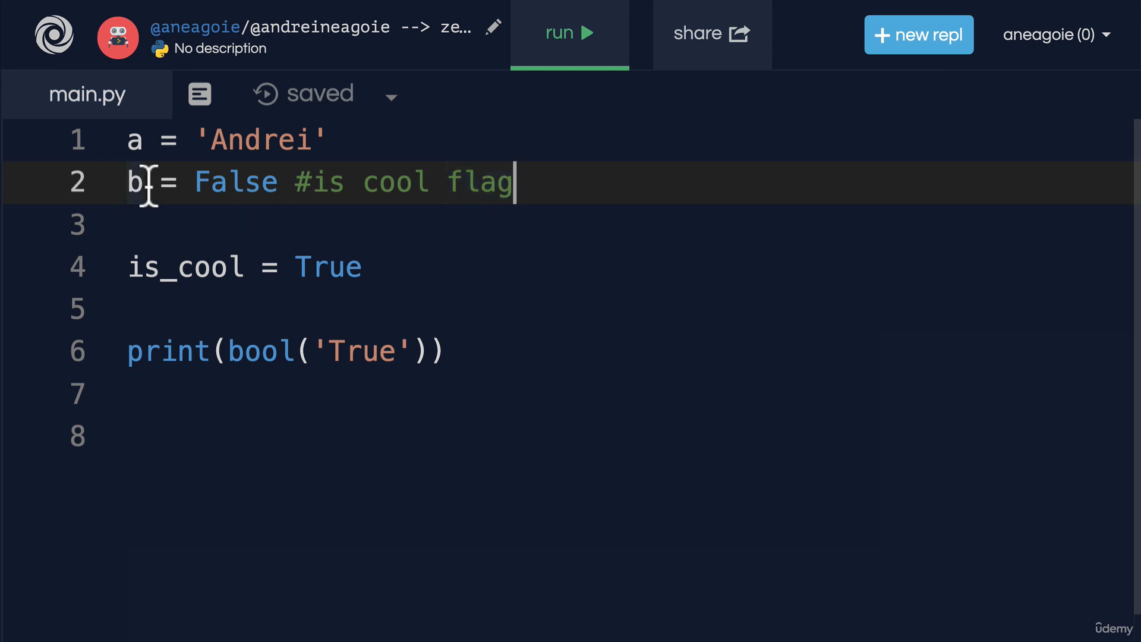
{"action": "type", "text": "is_"}
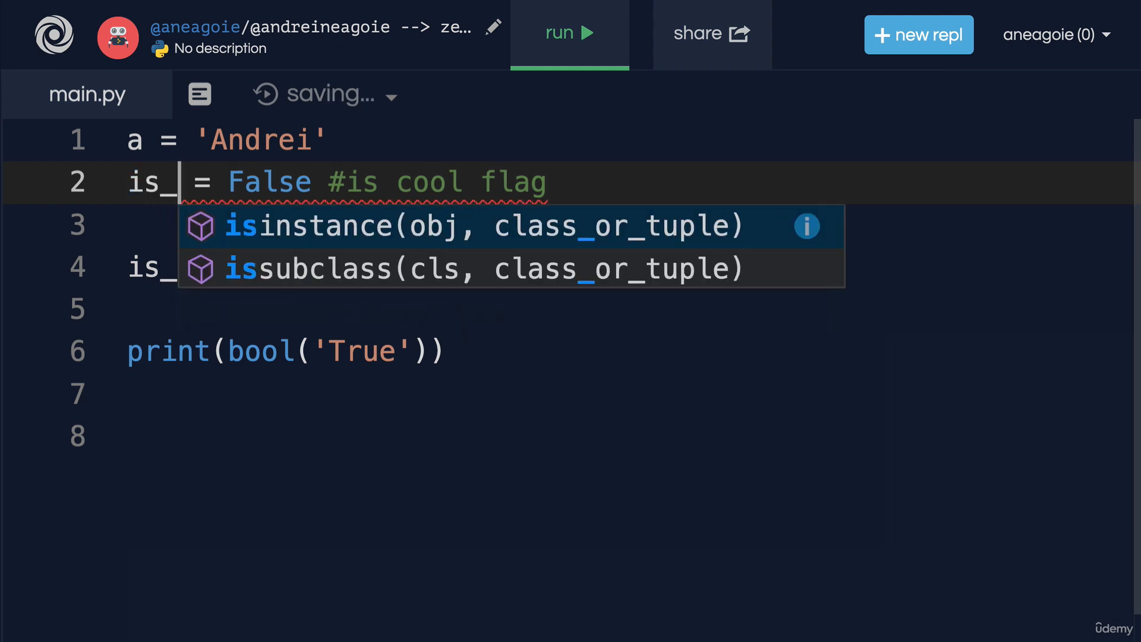
{"action": "type", "text": "cool"}
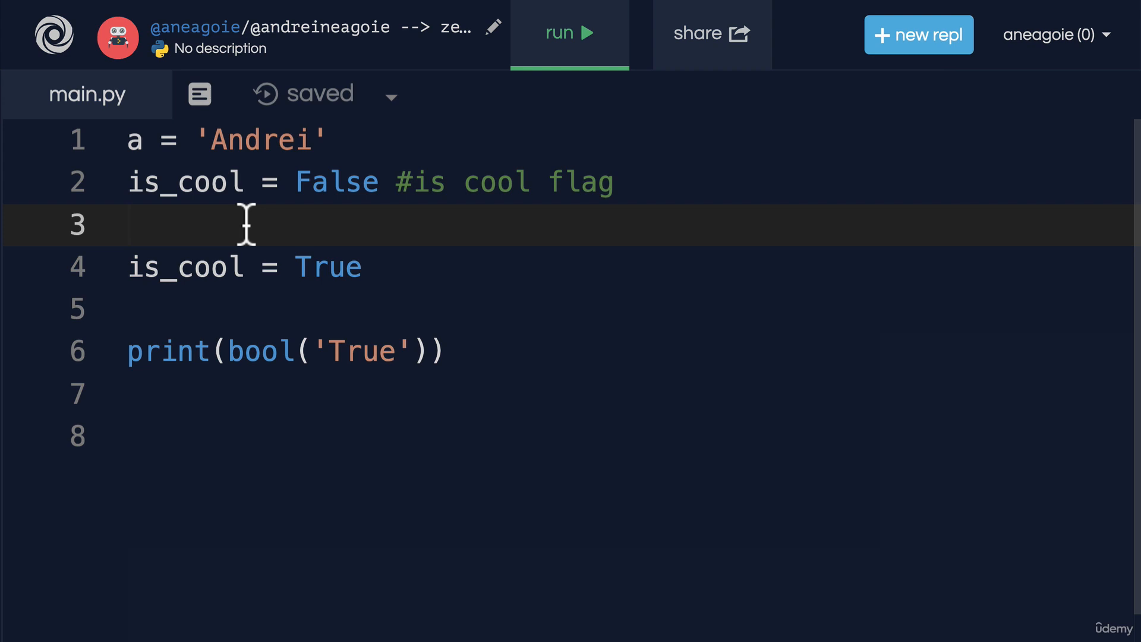
{"action": "mouse_move", "coordinate": [336, 352]}
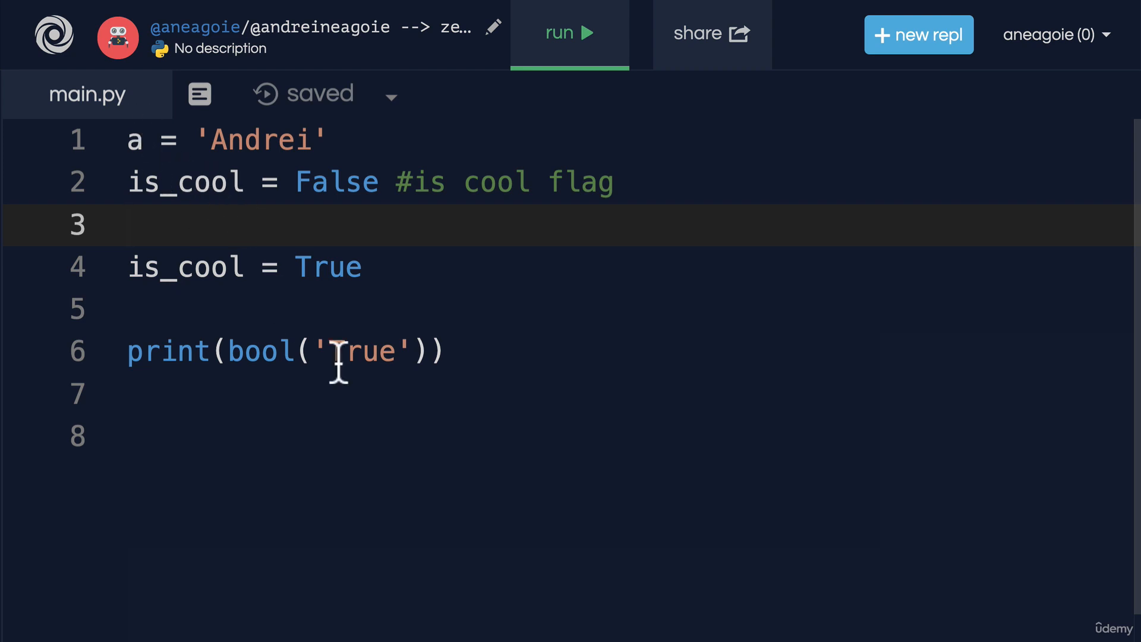
{"action": "double_click", "coordinate": [357, 352]}
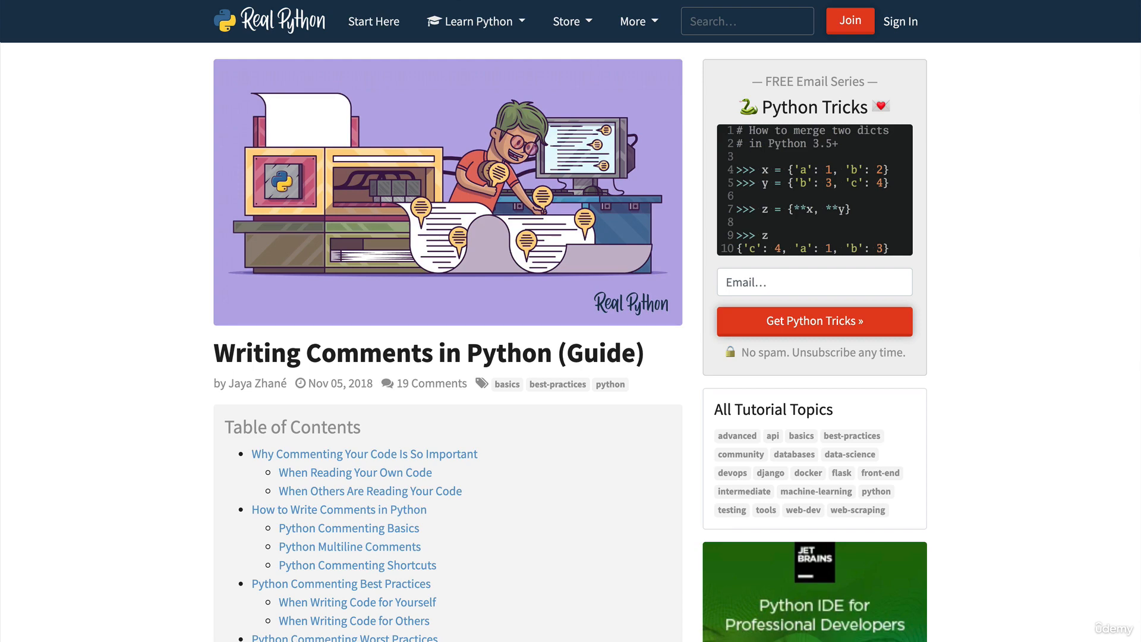
- Jump to Python Commenting Best Practices and read down to When Writing Code for Others
{"action": "scroll", "scroll_direction": "down", "scroll_amount": 3}
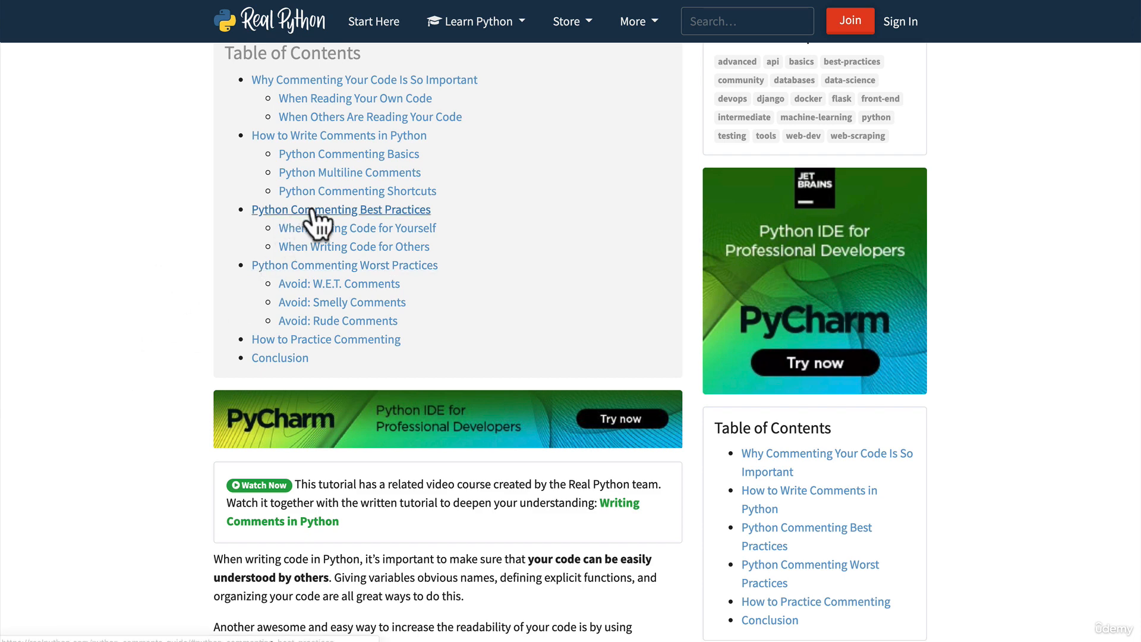
{"action": "left_click", "coordinate": [340, 209]}
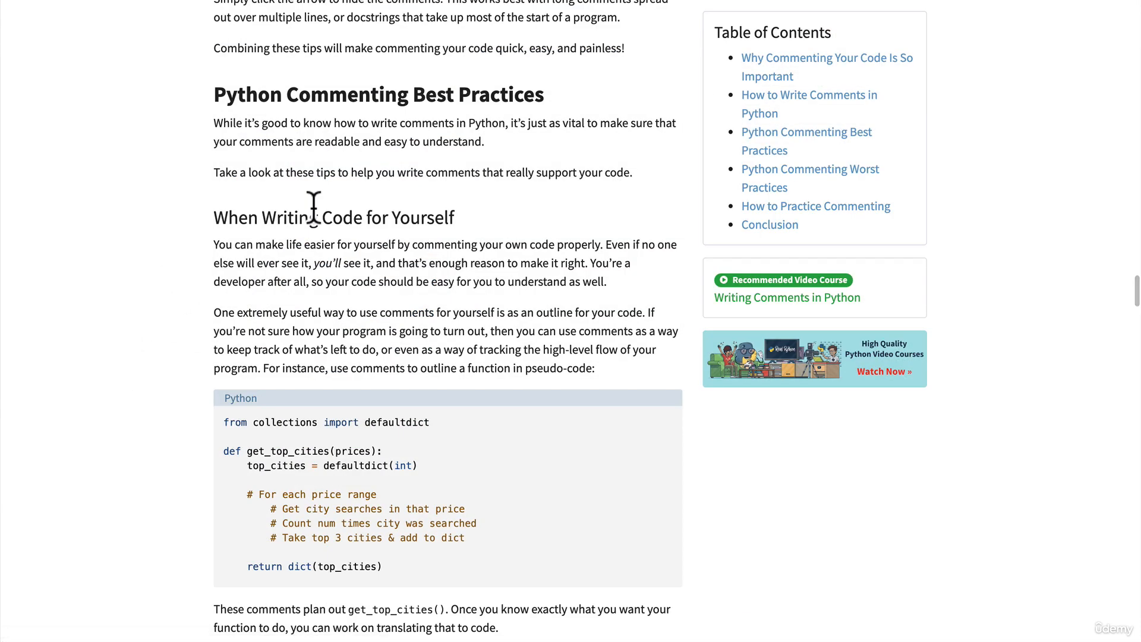
{"action": "scroll", "scroll_direction": "down", "scroll_amount": 3}
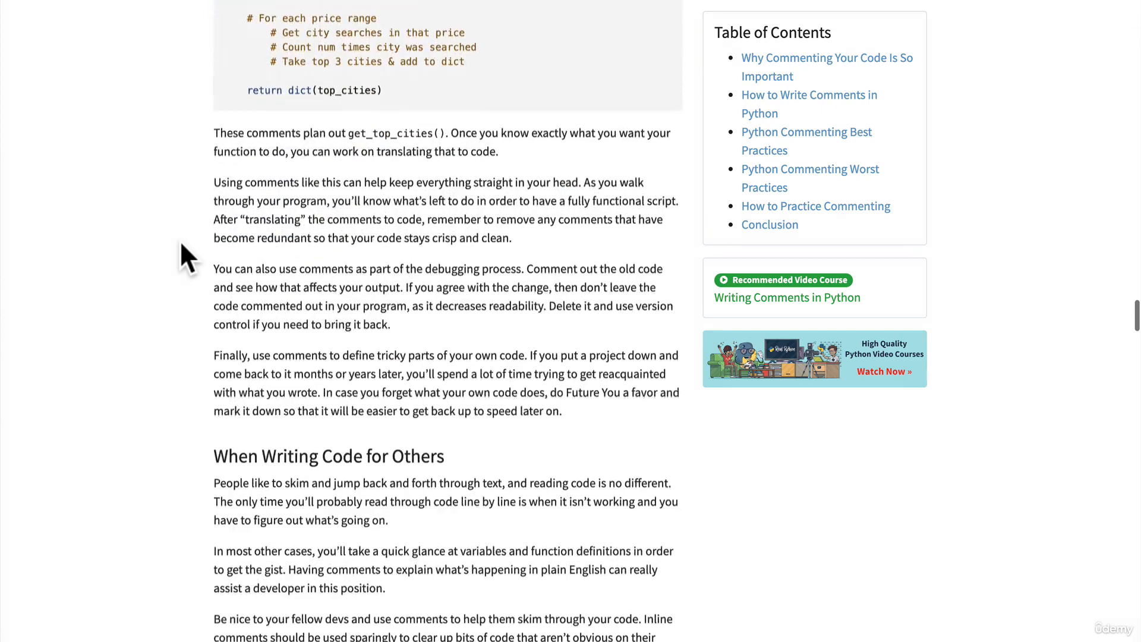
{"action": "scroll", "scroll_direction": "down", "scroll_amount": 3}
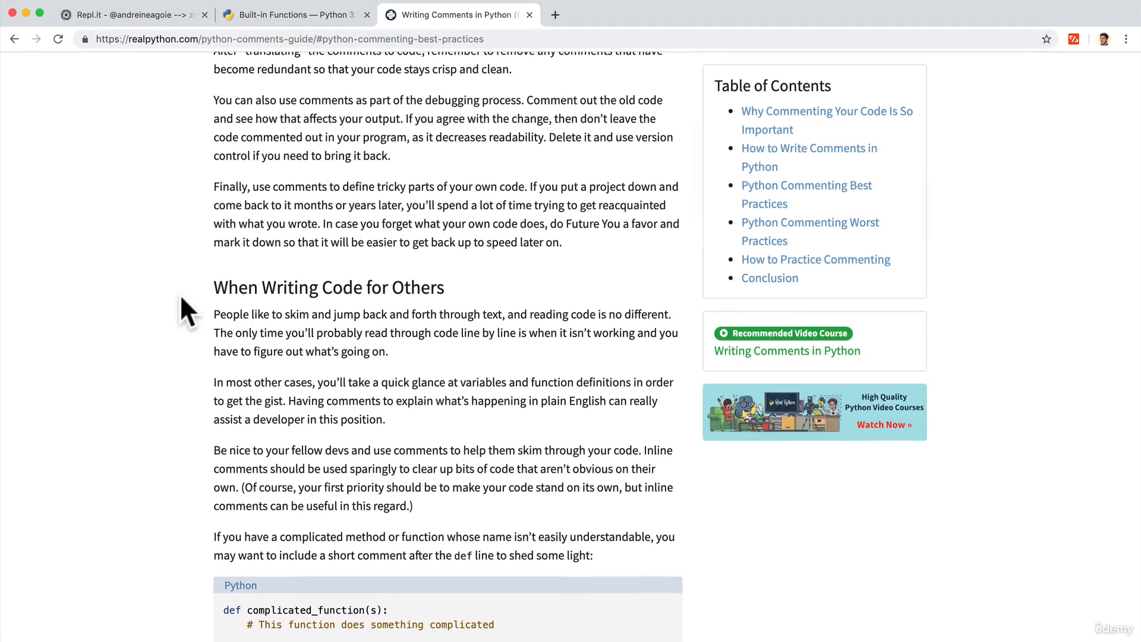
{"action": "mouse_move", "coordinate": [237, 243]}
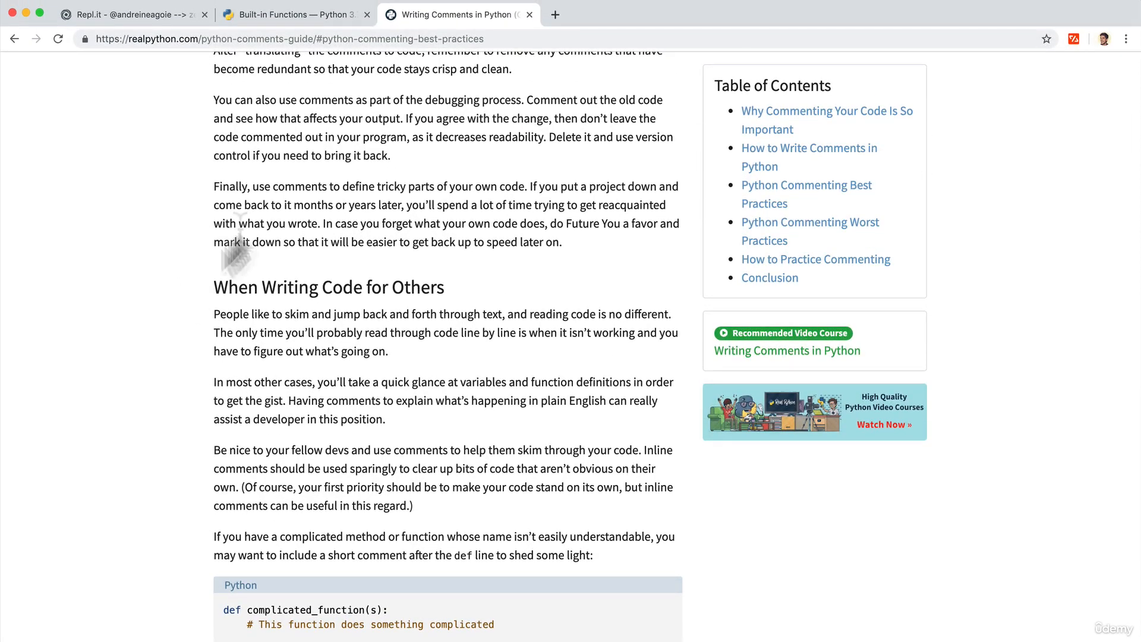